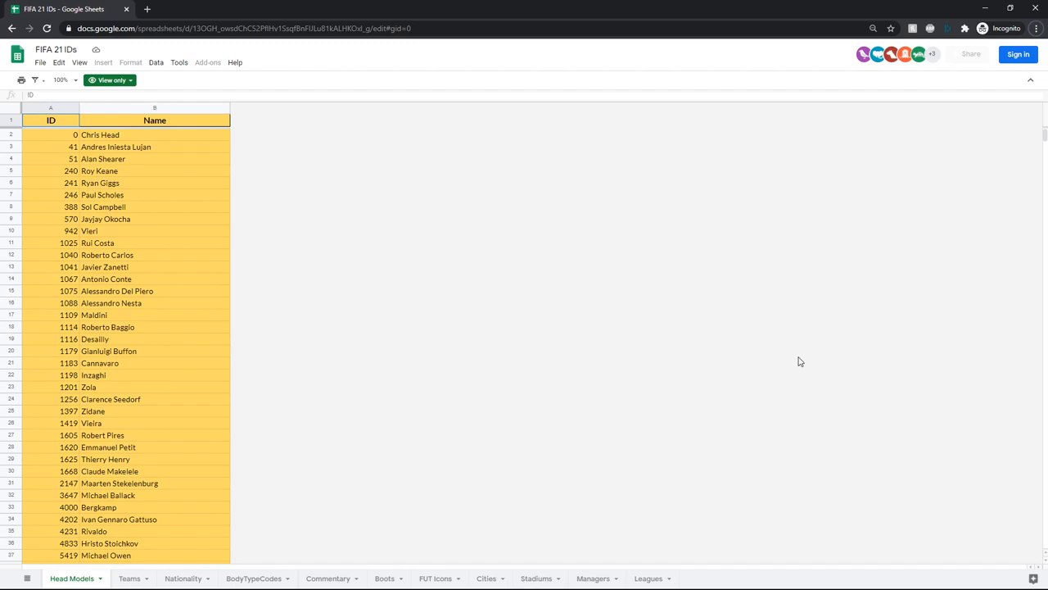
{"action": "mouse_move", "coordinate": [357, 541]}
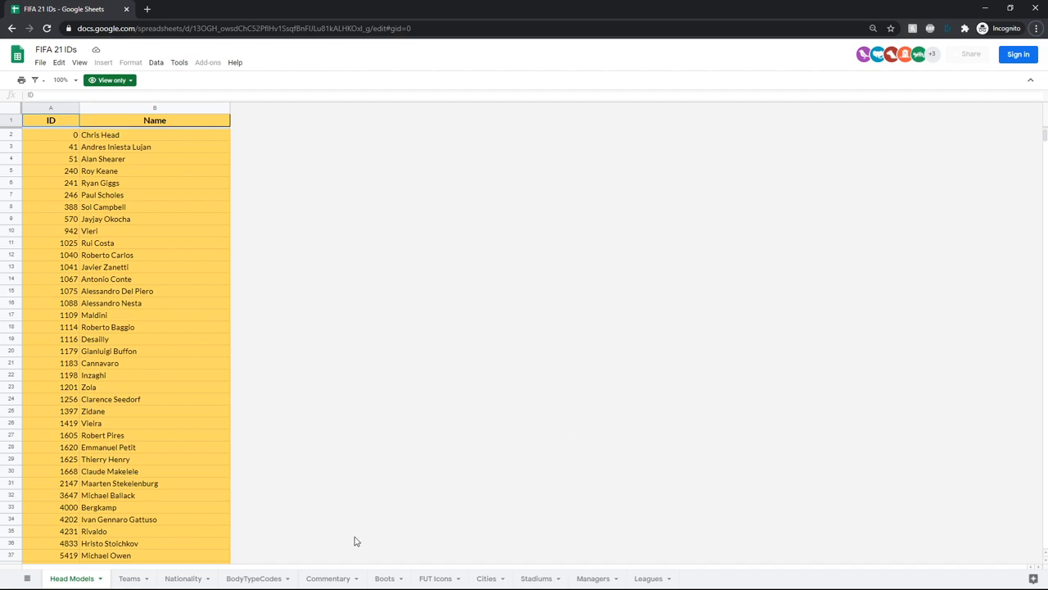
{"action": "mouse_move", "coordinate": [289, 522]}
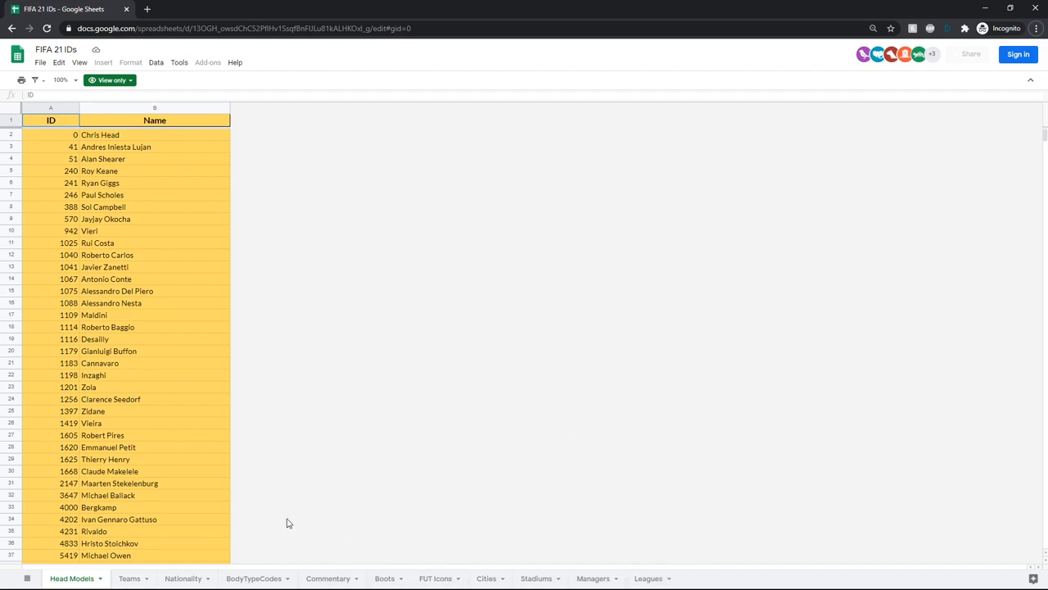
{"action": "mouse_move", "coordinate": [272, 501]}
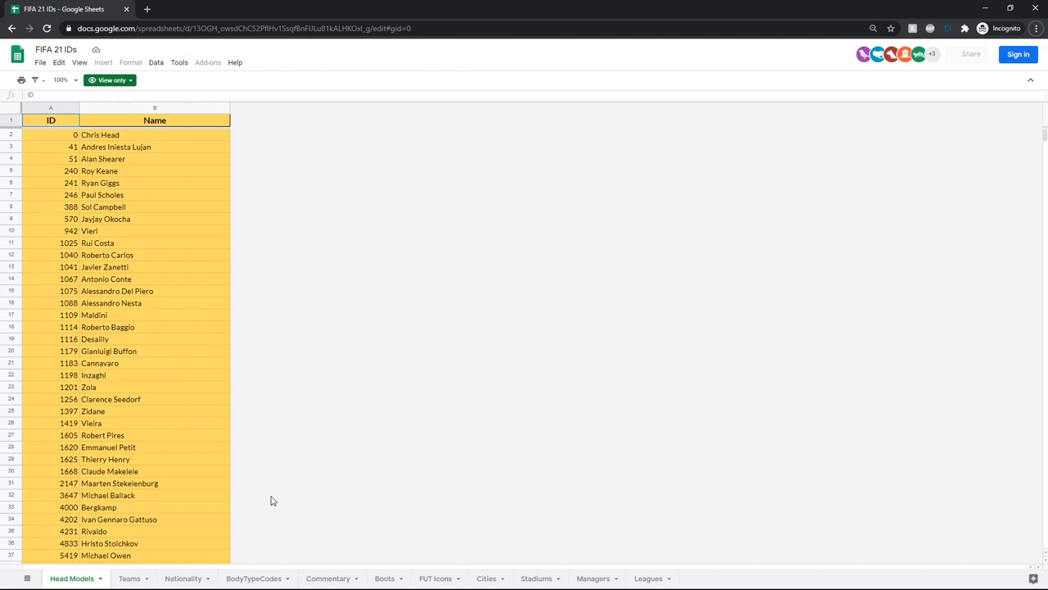
- Search the Head Models sheet for 'lionel messi' and select his head model ID 158023 to copy
{"action": "left_click", "coordinate": [154, 482]}
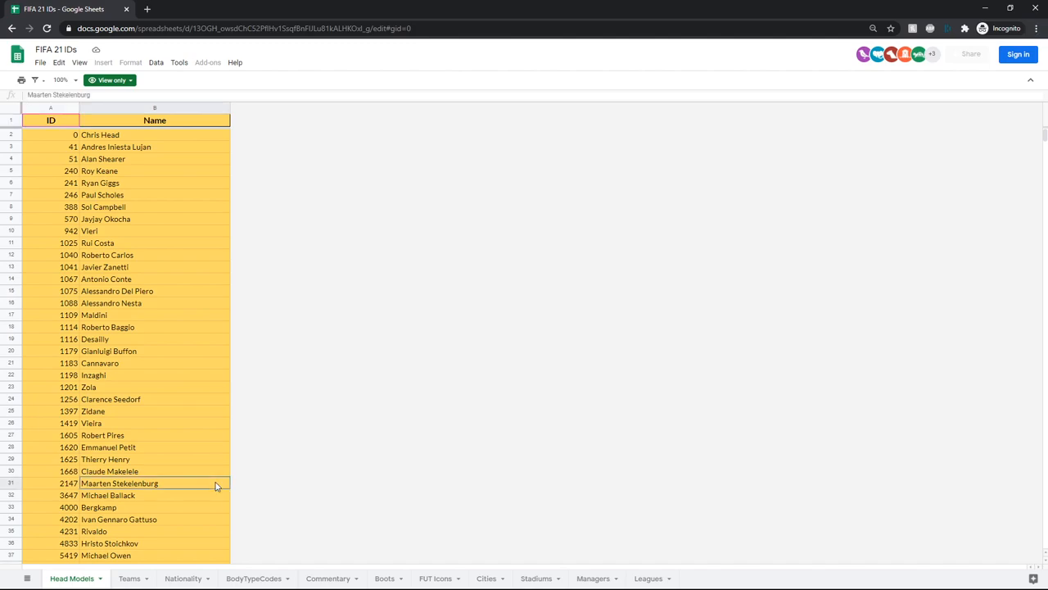
{"action": "key", "text": "ctrl+f"}
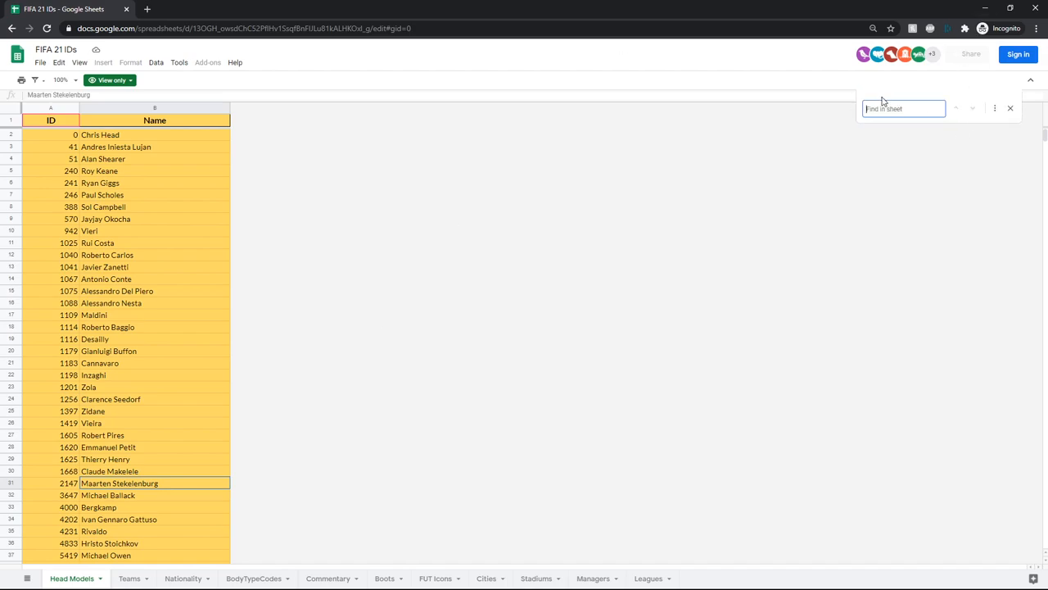
{"action": "left_click", "coordinate": [901, 108]}
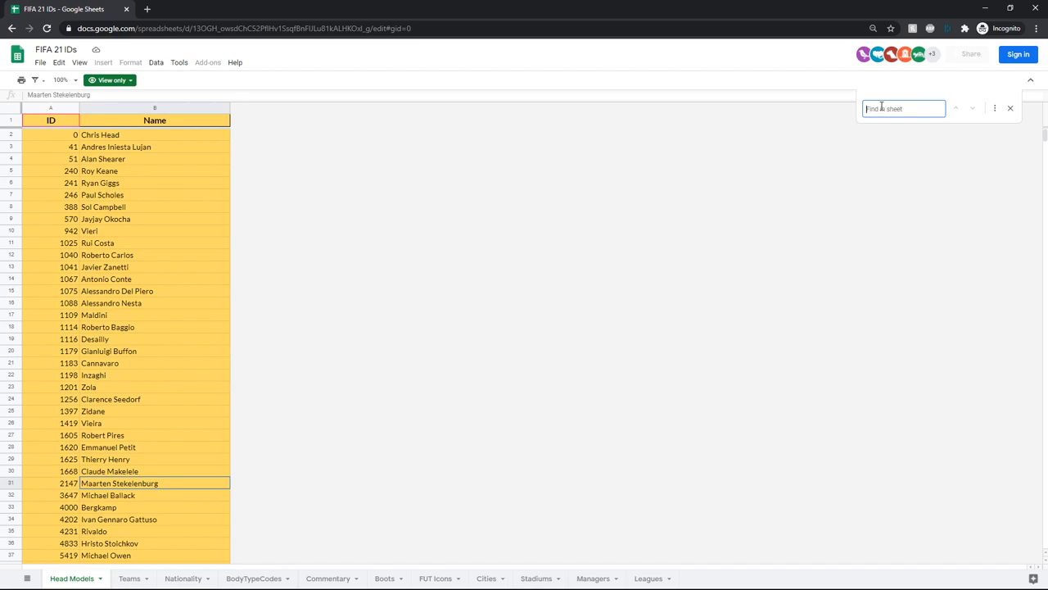
{"action": "mouse_move", "coordinate": [302, 330]}
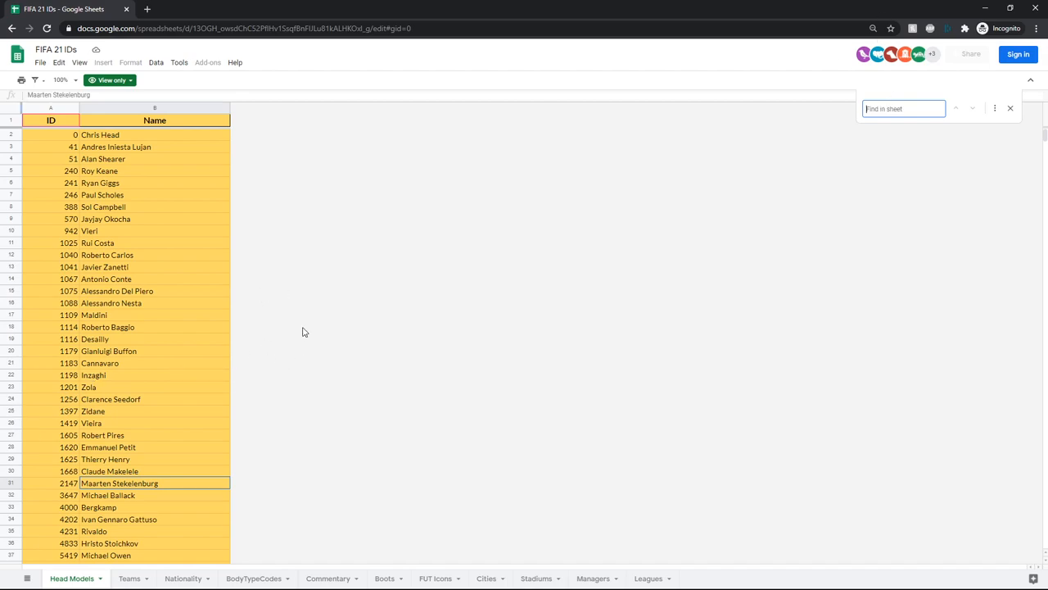
{"action": "mouse_move", "coordinate": [344, 303]}
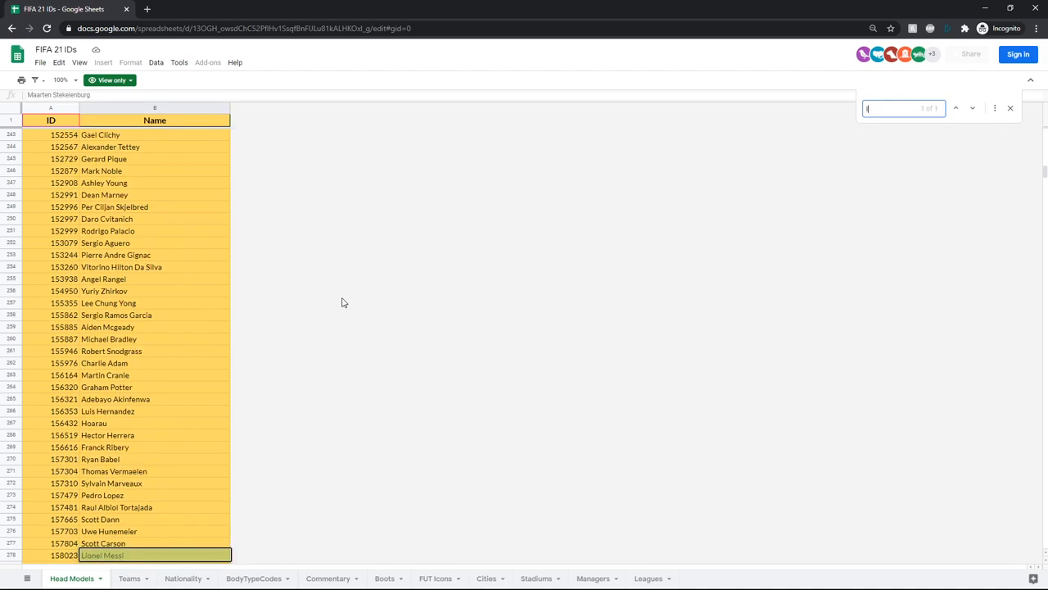
{"action": "type", "text": "lionel messi"}
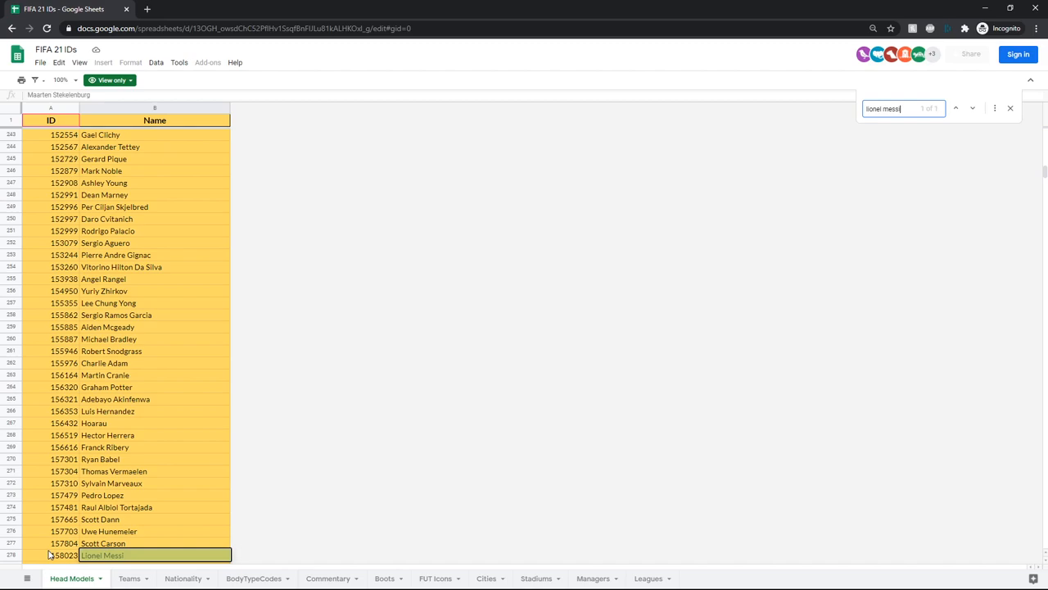
{"action": "left_click", "coordinate": [51, 554]}
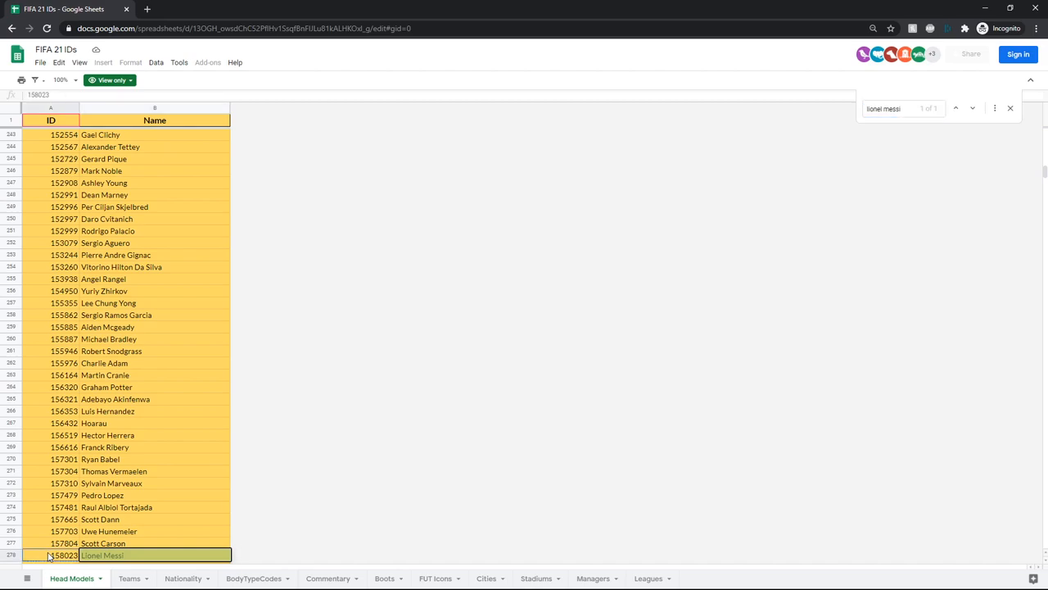
{"action": "right_click", "coordinate": [64, 555]}
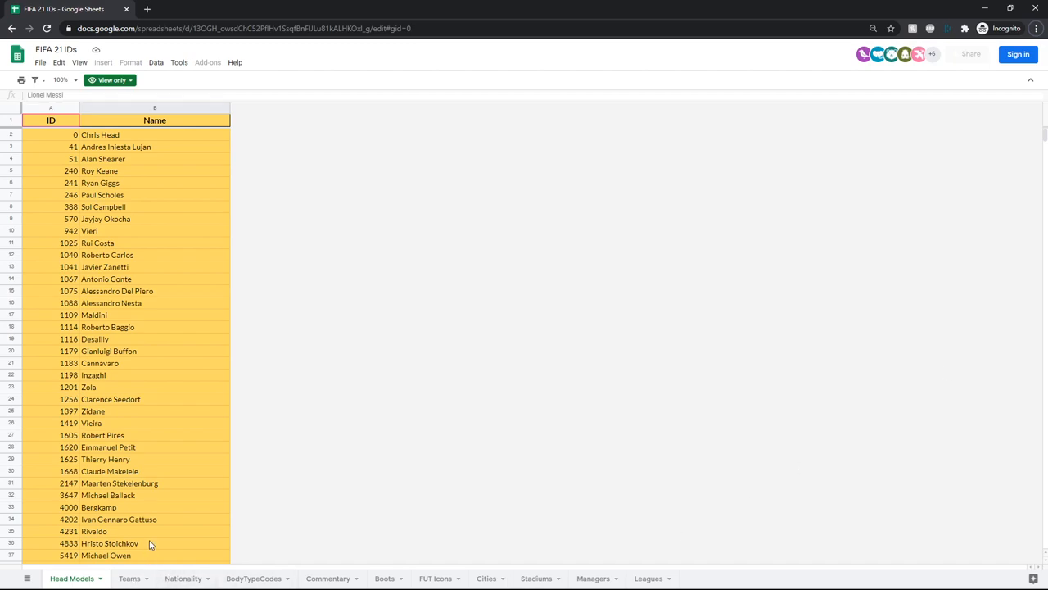
- Browse the Teams, Nationality, BodyTypeCodes, Commentary and Boots sheets in turn
{"action": "left_click", "coordinate": [128, 578]}
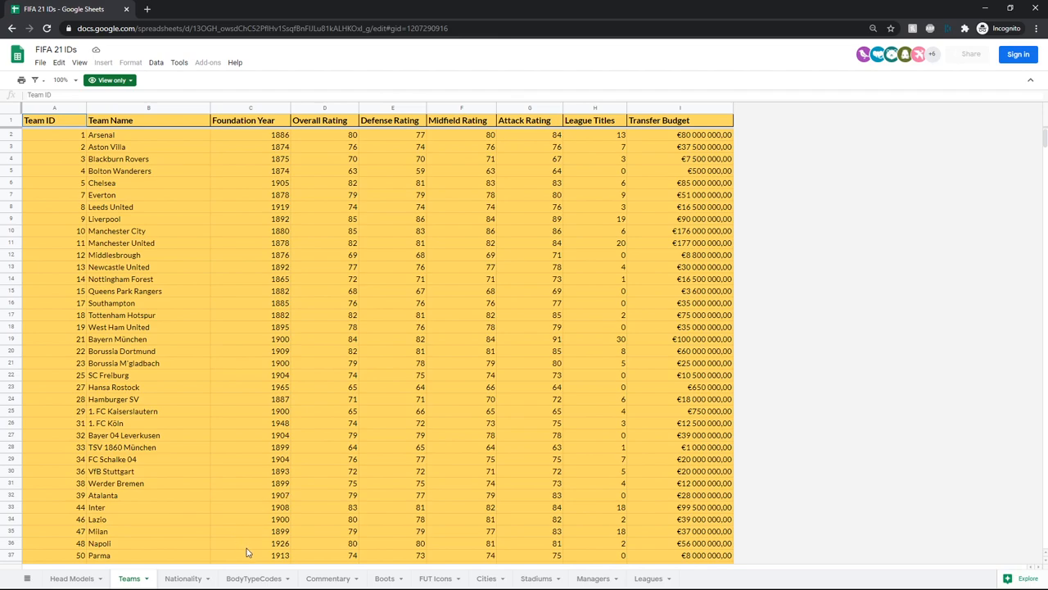
{"action": "left_click", "coordinate": [183, 578]}
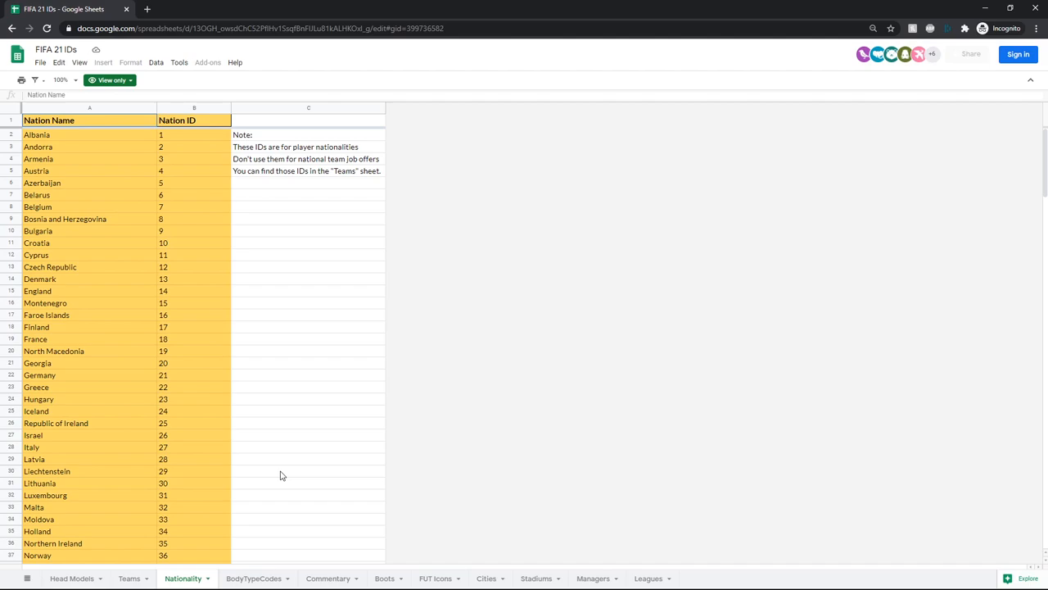
{"action": "left_click", "coordinate": [252, 579]}
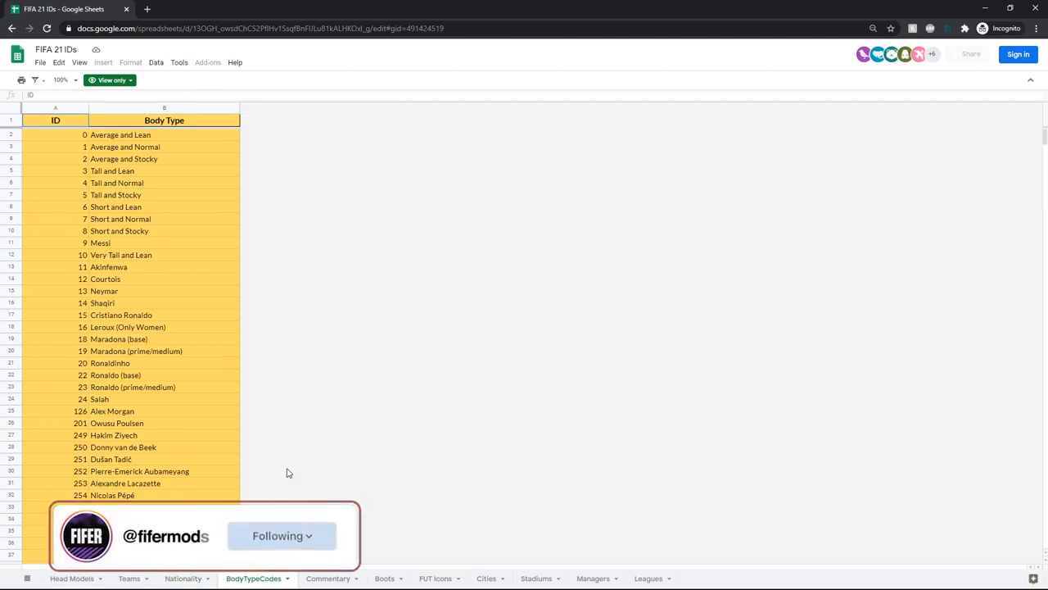
{"action": "left_click", "coordinate": [328, 578]}
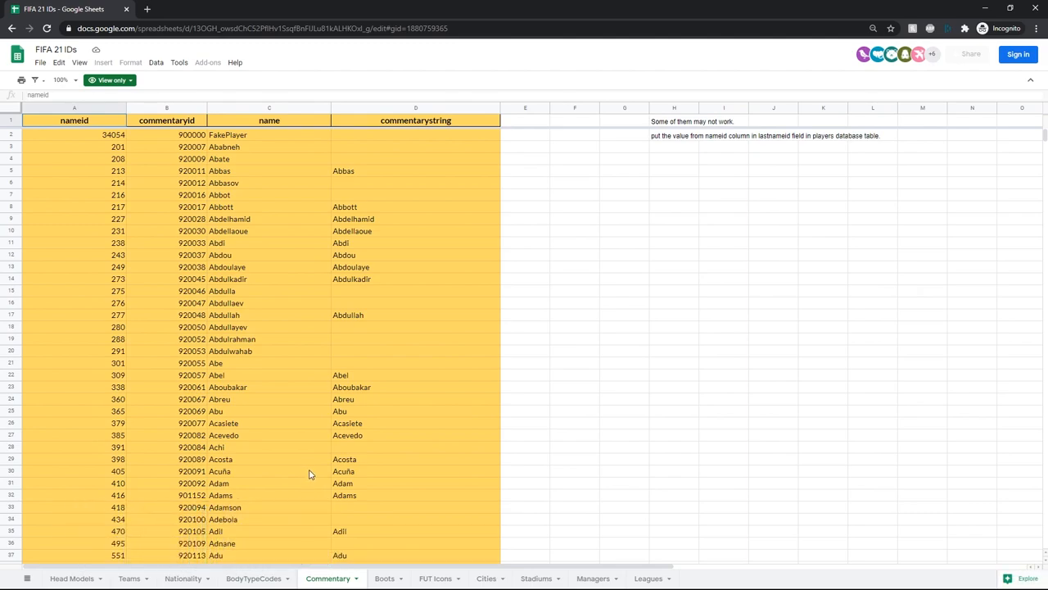
{"action": "left_click", "coordinate": [384, 579]}
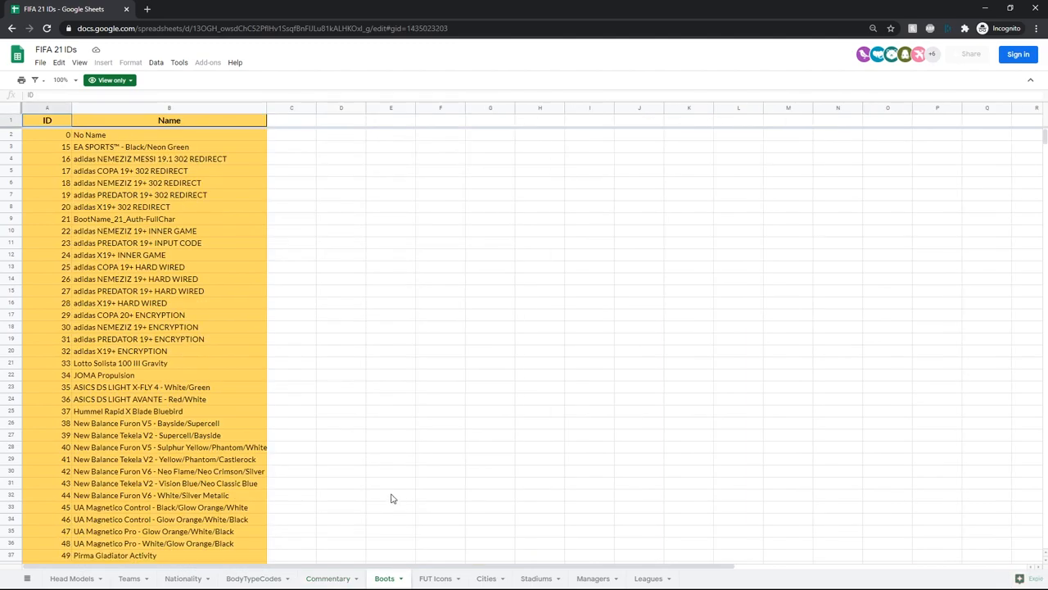
{"action": "mouse_move", "coordinate": [483, 549]}
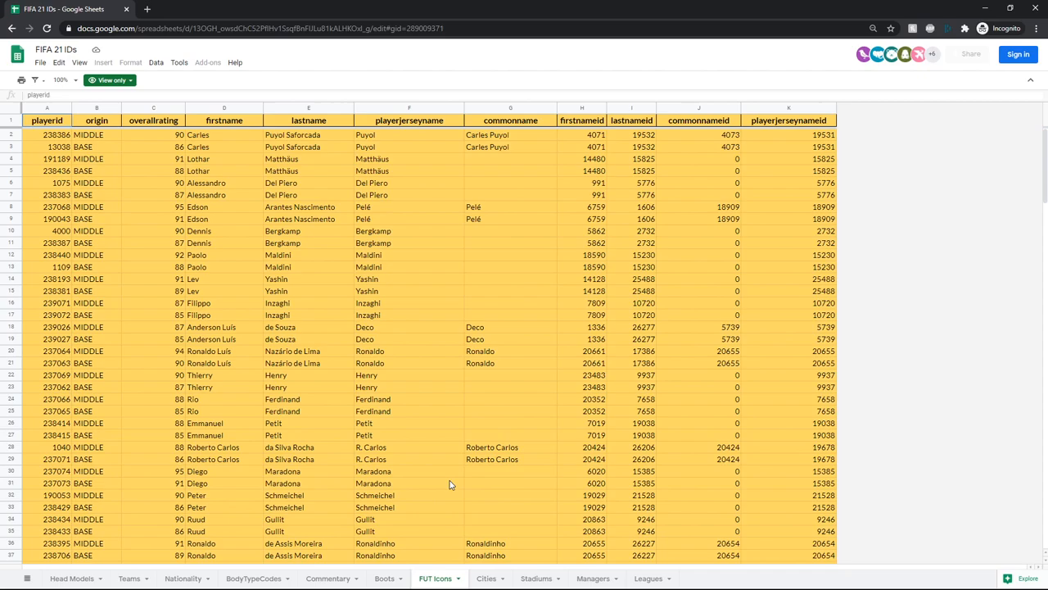
{"action": "mouse_move", "coordinate": [482, 509]}
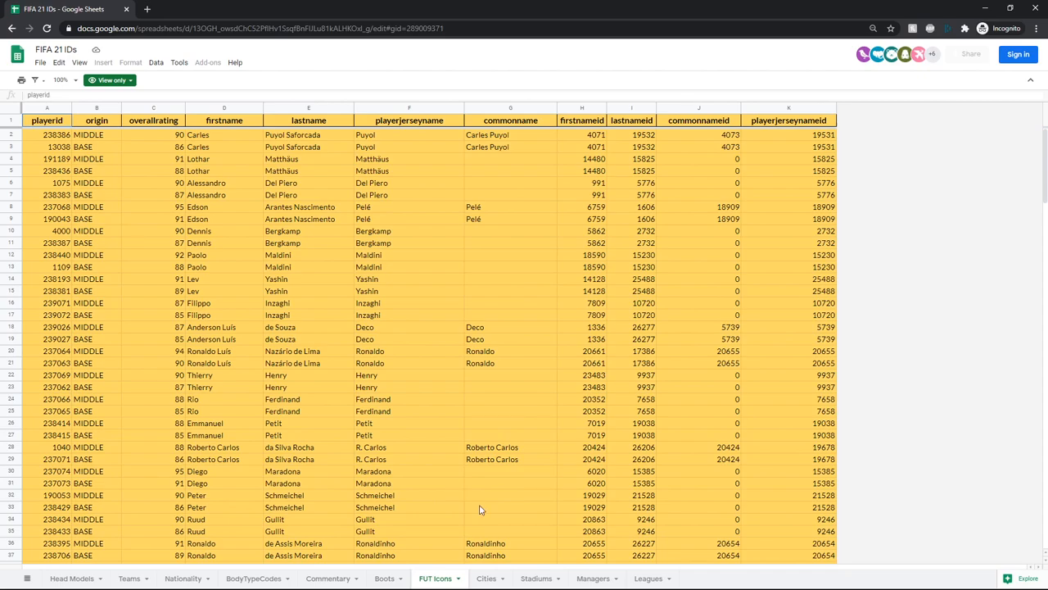
- Browse the Cities, Stadiums, Managers and Leagues sheets in turn
{"action": "left_click", "coordinate": [487, 578]}
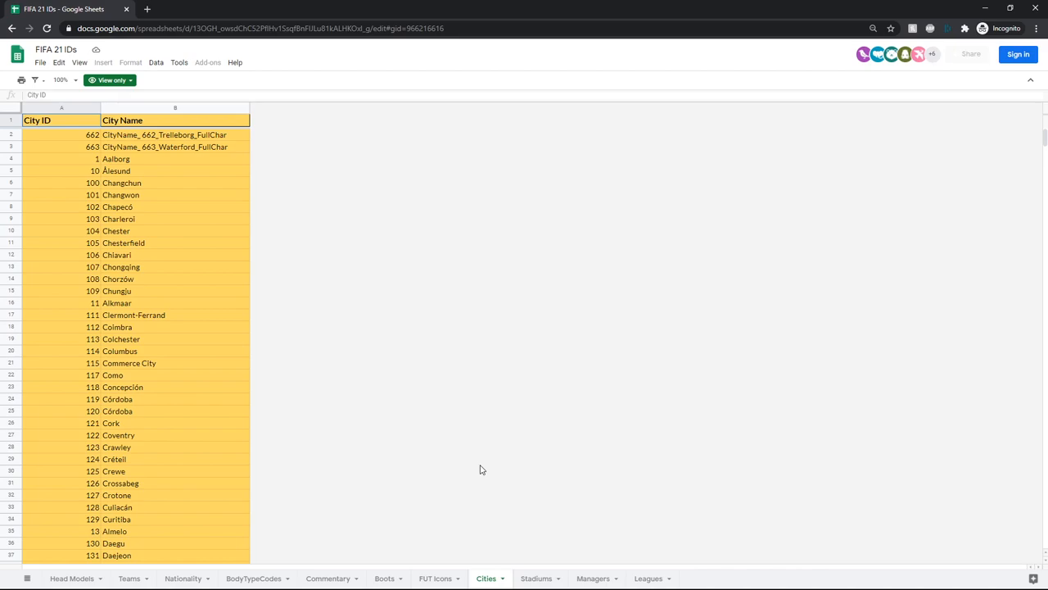
{"action": "mouse_move", "coordinate": [573, 554]}
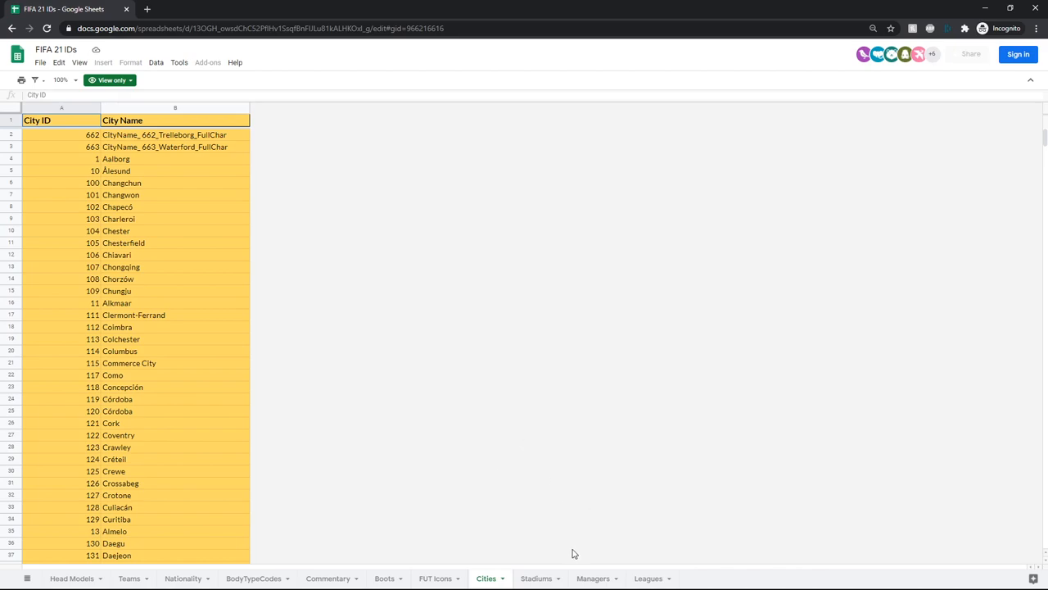
{"action": "left_click", "coordinate": [537, 578]}
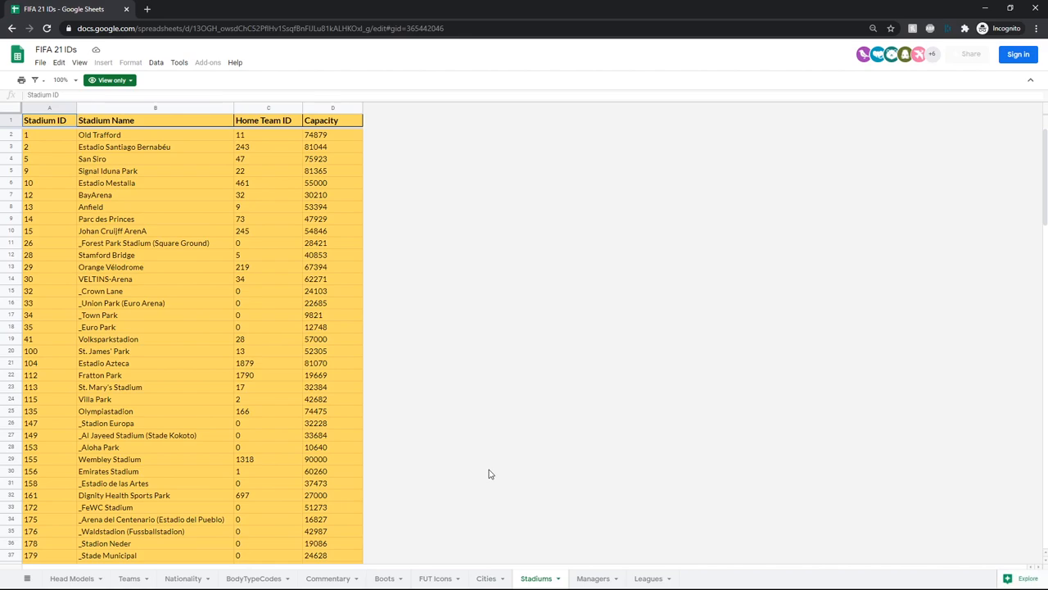
{"action": "left_click", "coordinate": [593, 578]}
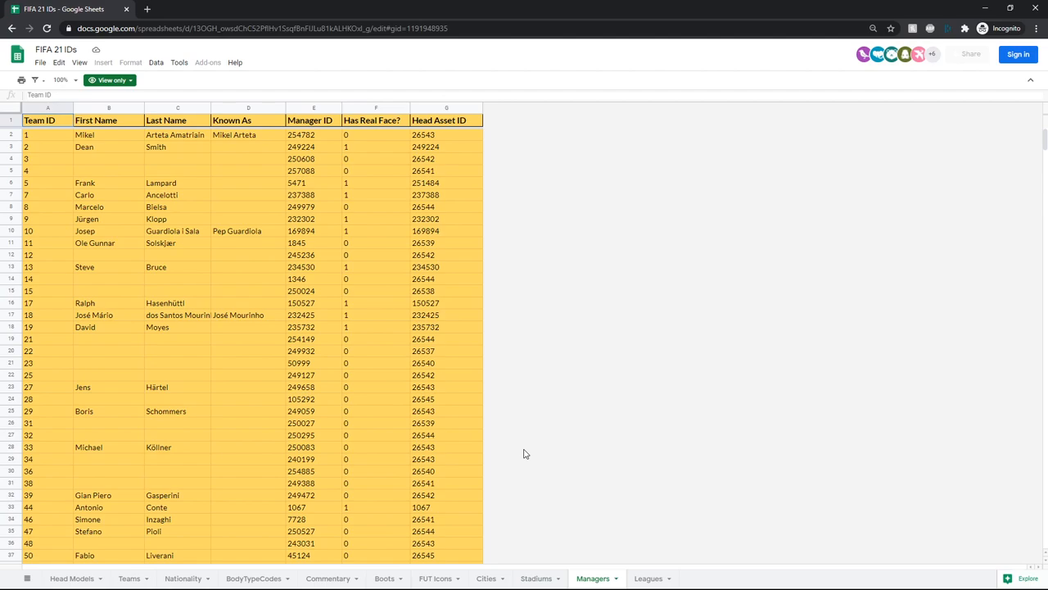
{"action": "mouse_move", "coordinate": [619, 449]}
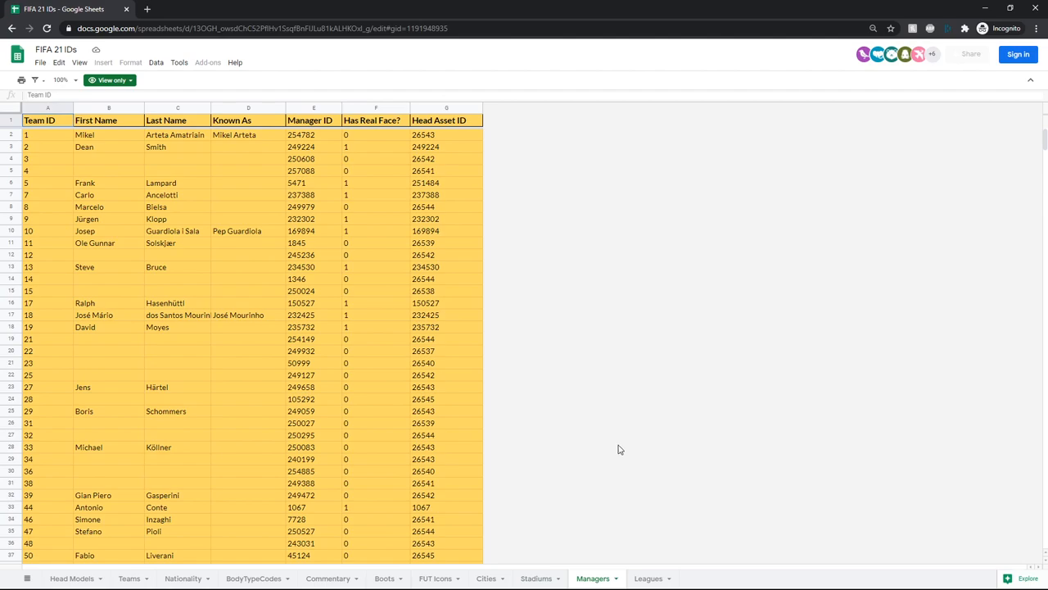
{"action": "left_click", "coordinate": [648, 578]}
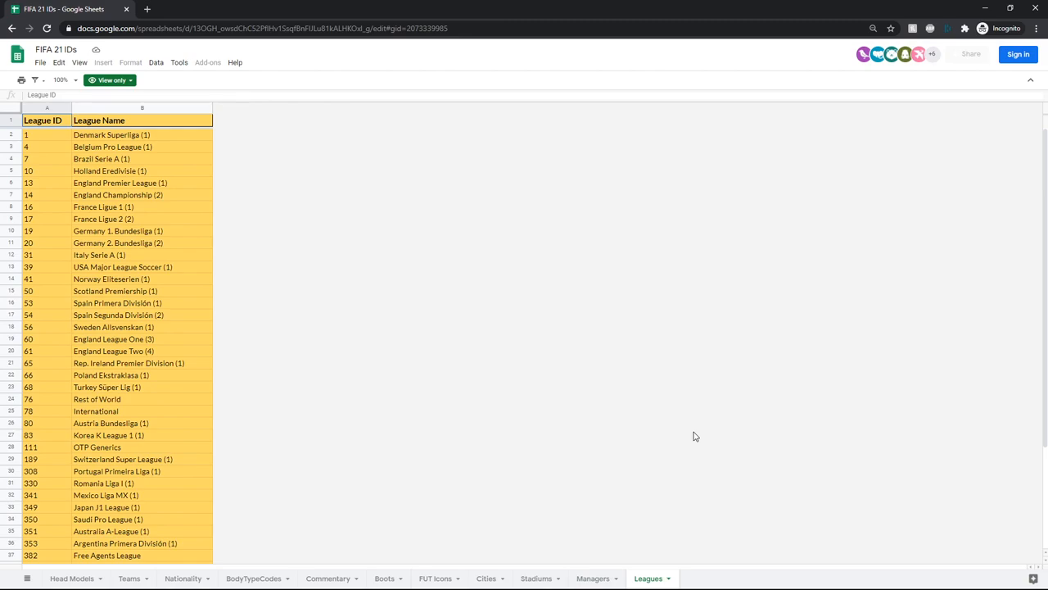
{"action": "mouse_move", "coordinate": [210, 563]}
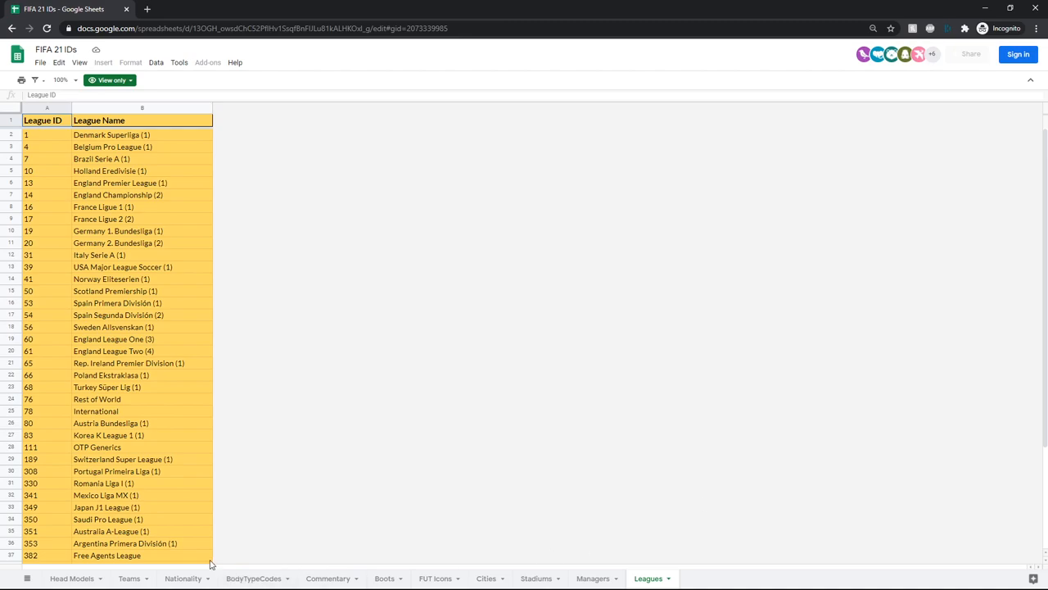
{"action": "left_click", "coordinate": [127, 579]}
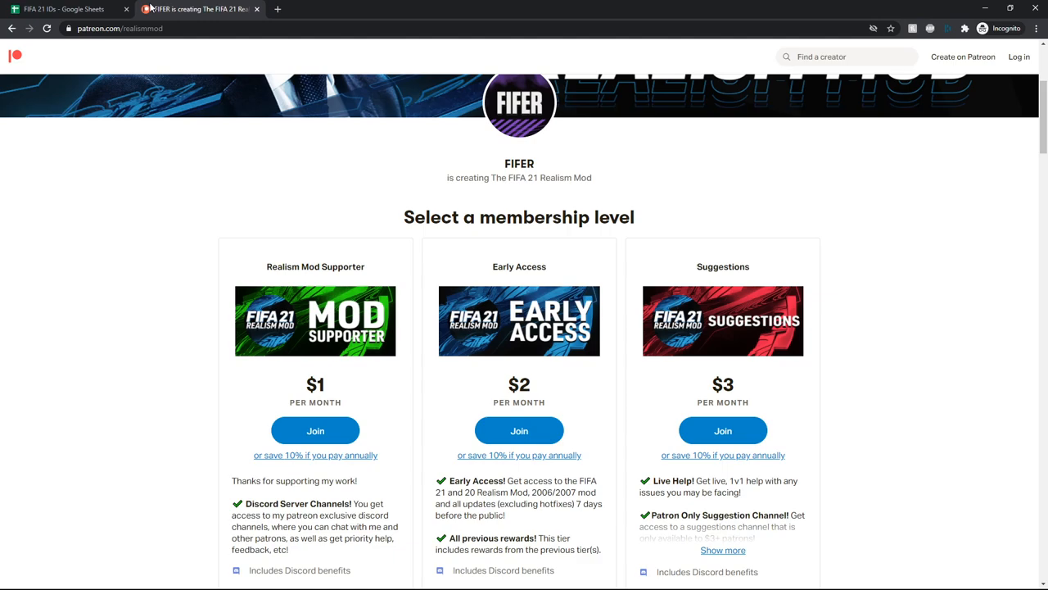
{"action": "mouse_move", "coordinate": [387, 79]}
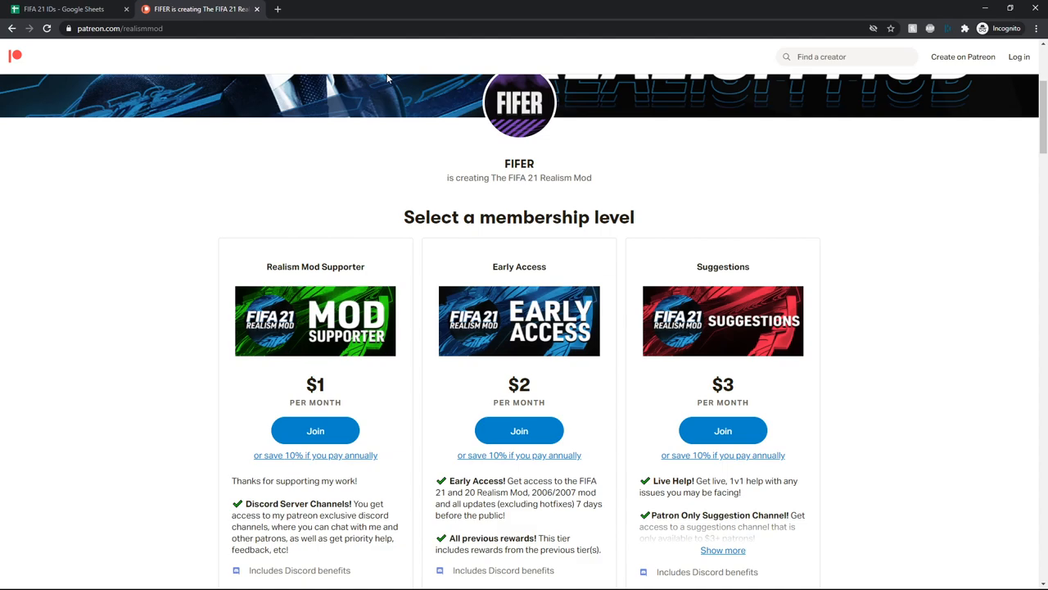
- Return from Patreon to the FIFA 21 IDs spreadsheet on its Teams sheet
{"action": "left_click", "coordinate": [62, 10]}
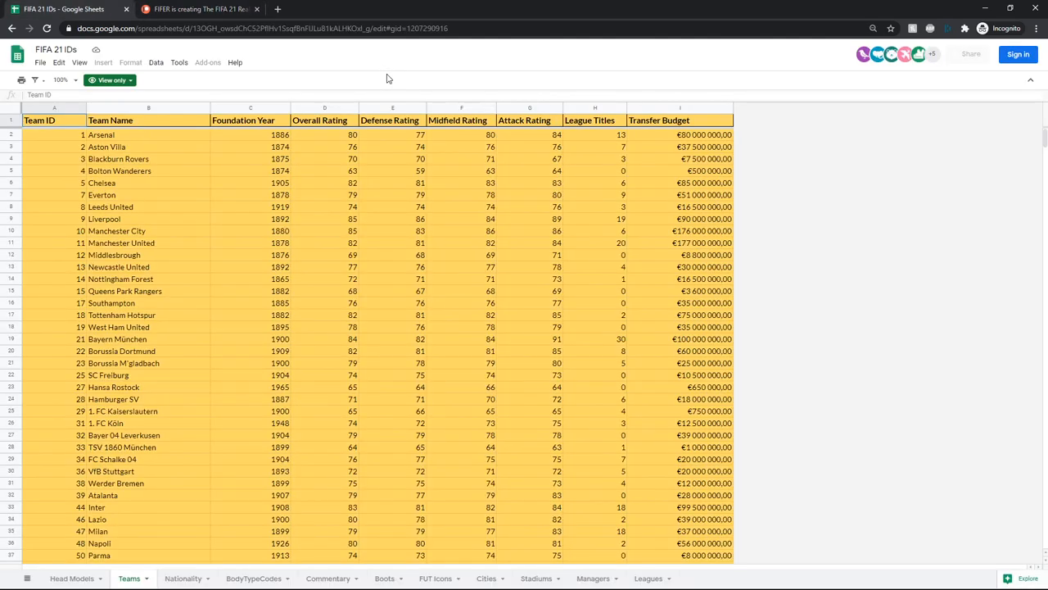